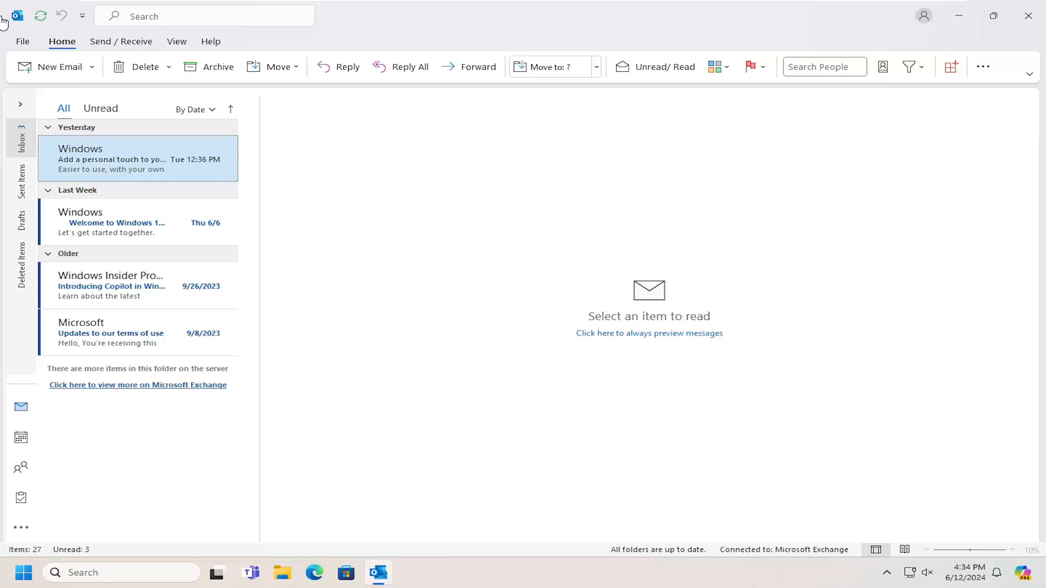
# Step: Open Outlook Options from the File menu
pyautogui.click(21, 41)
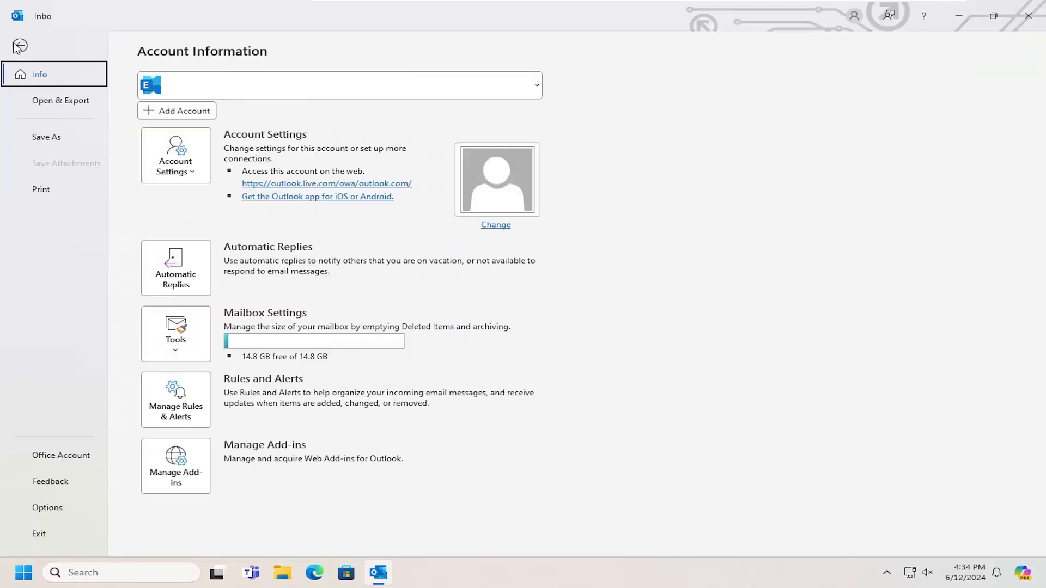
pyautogui.click(47, 508)
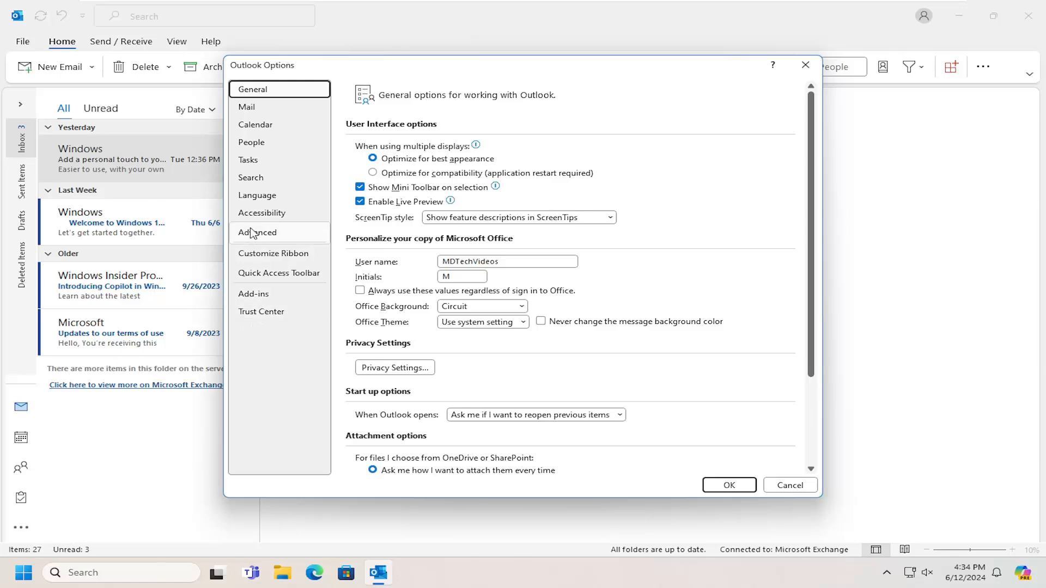
# Step: Go to the Advanced options page and open AutoArchive Settings
pyautogui.click(258, 232)
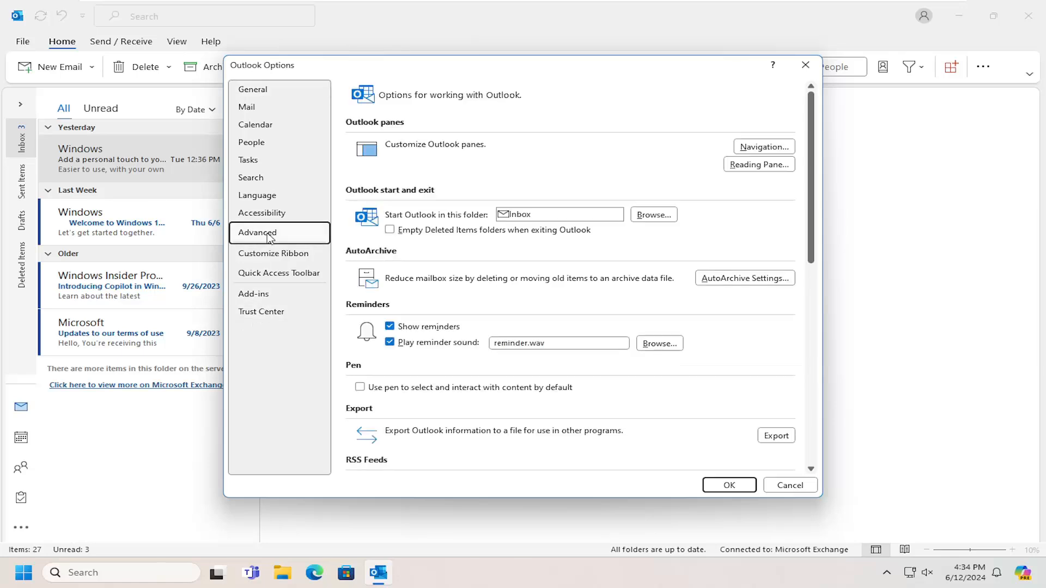
pyautogui.moveTo(364, 256)
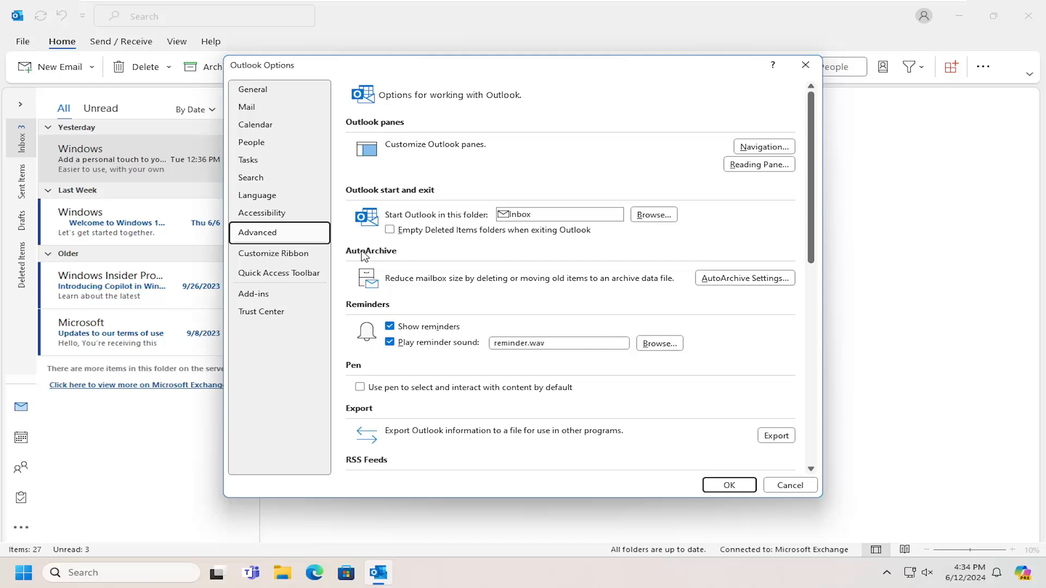
pyautogui.moveTo(520, 300)
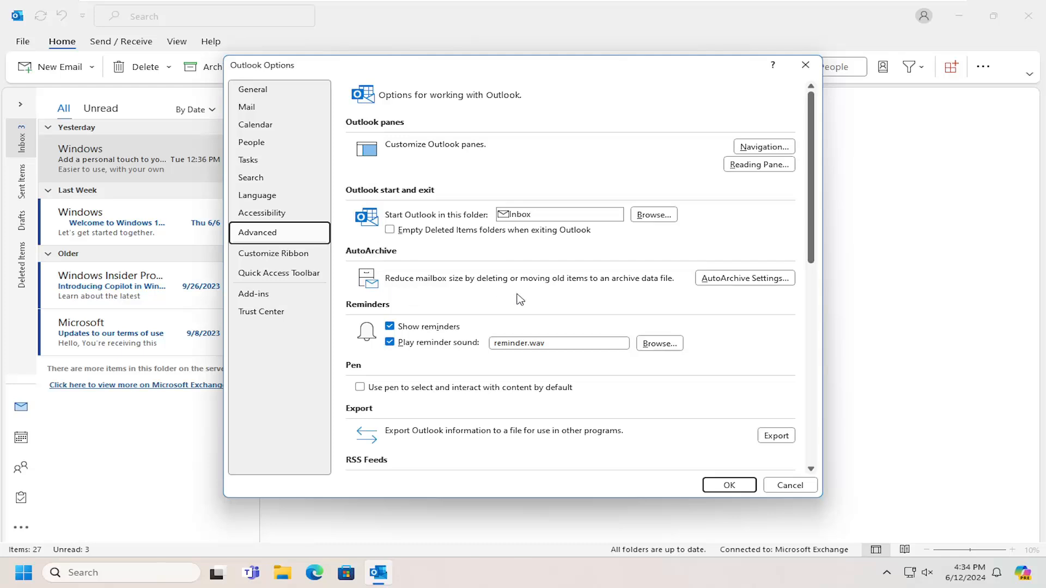
pyautogui.moveTo(632, 287)
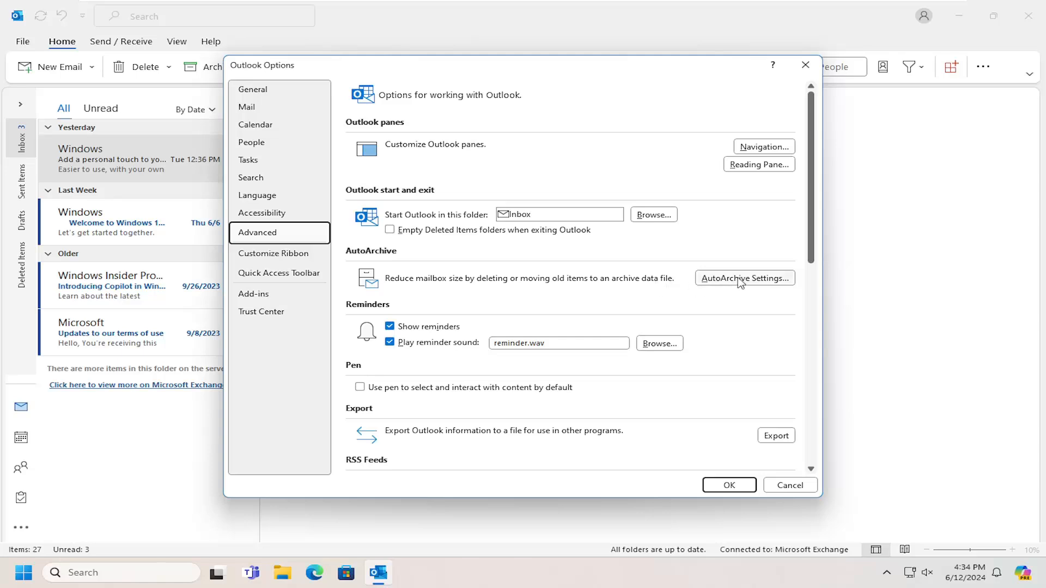
pyautogui.click(745, 278)
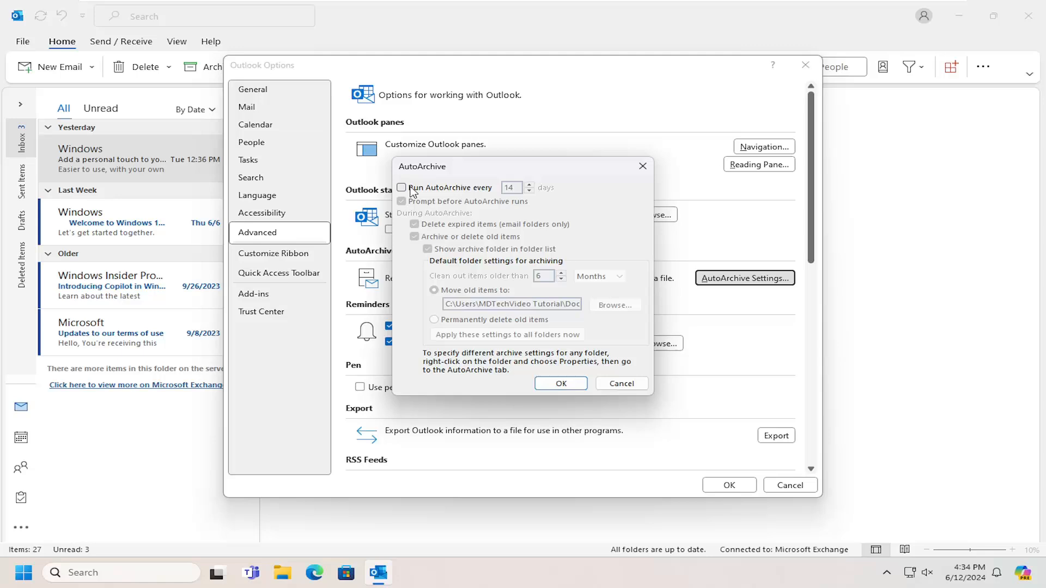
# Step: Enable AutoArchive every 14 days and review the age units for 6-month cleanup
pyautogui.click(401, 187)
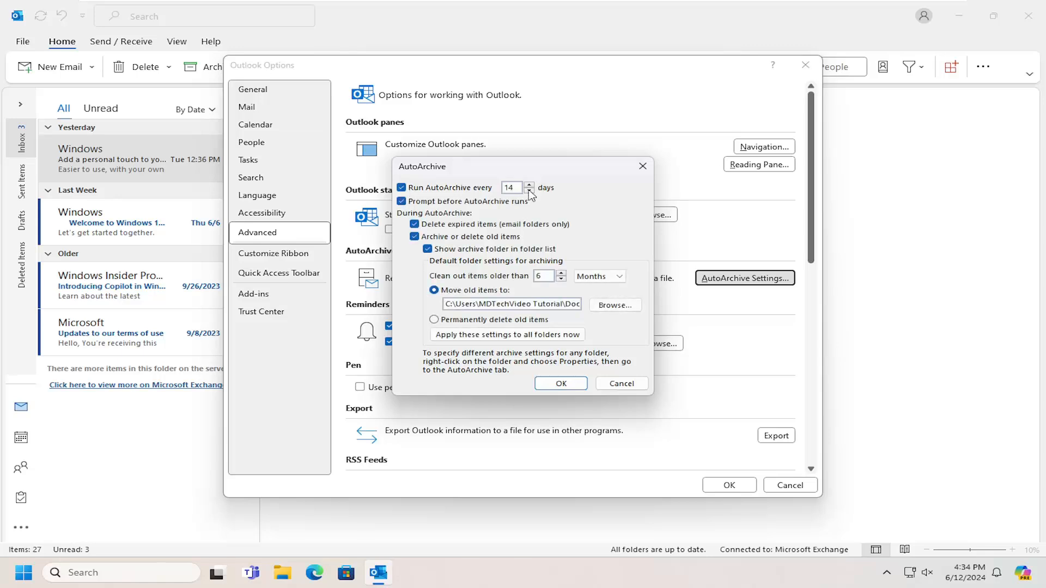
pyautogui.moveTo(428, 205)
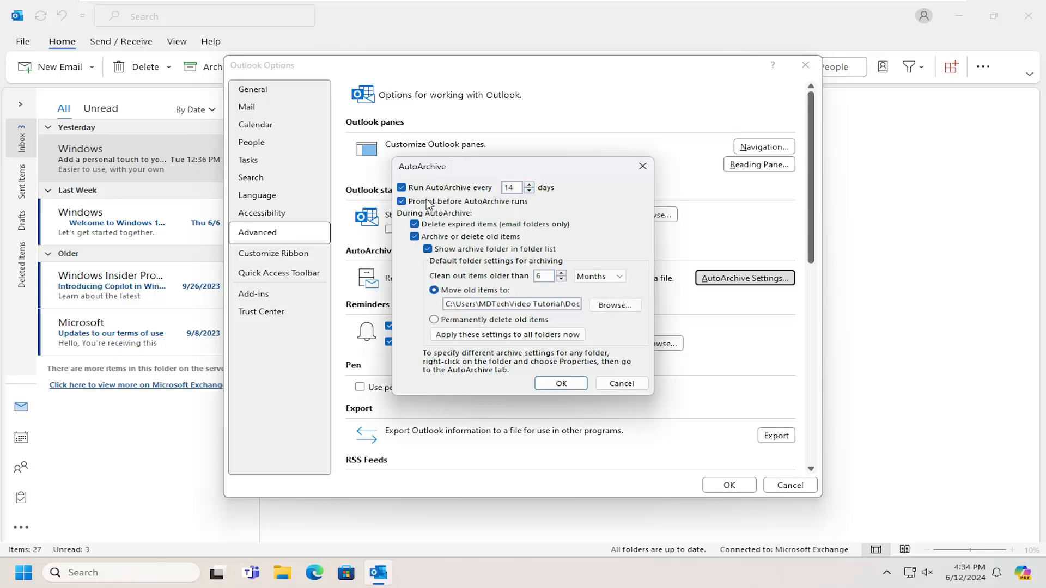
pyautogui.moveTo(461, 210)
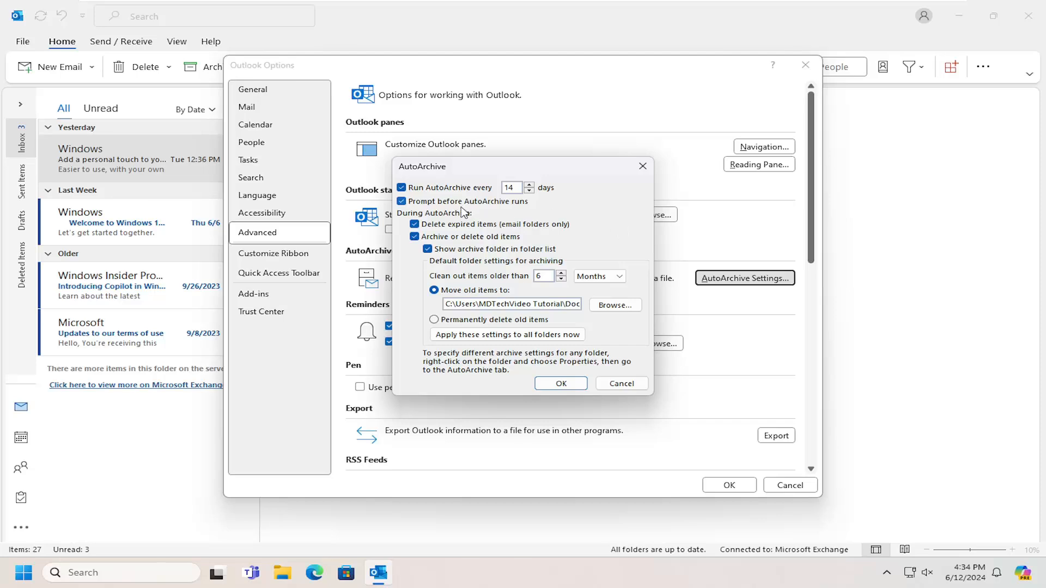
pyautogui.moveTo(500, 214)
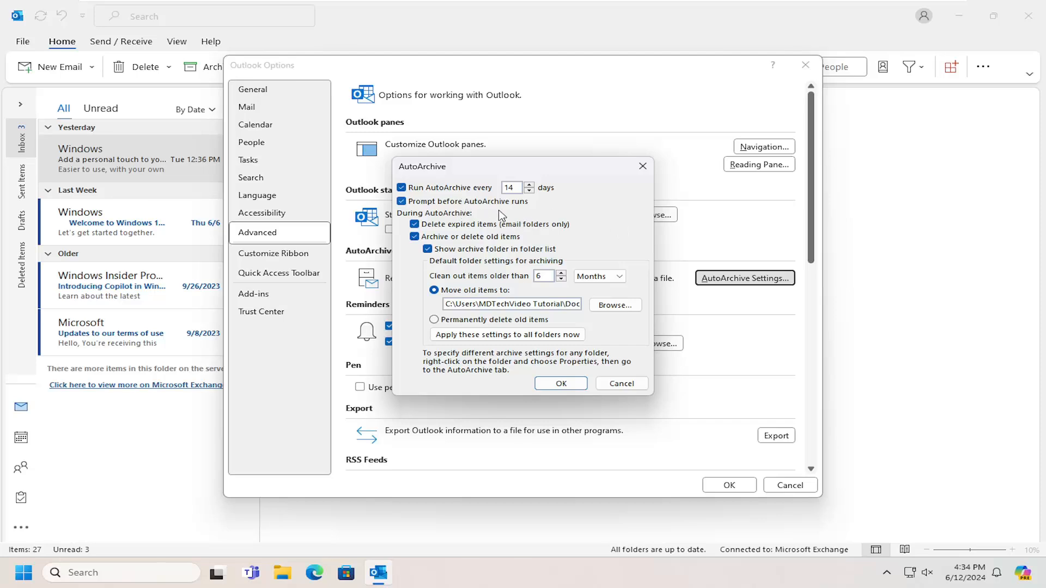
pyautogui.moveTo(457, 227)
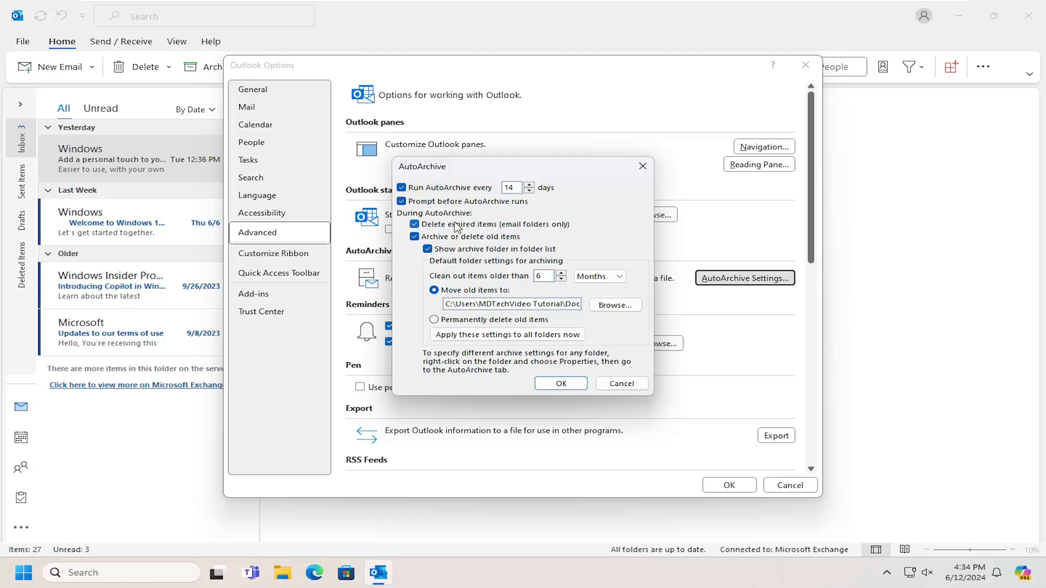
pyautogui.moveTo(425, 233)
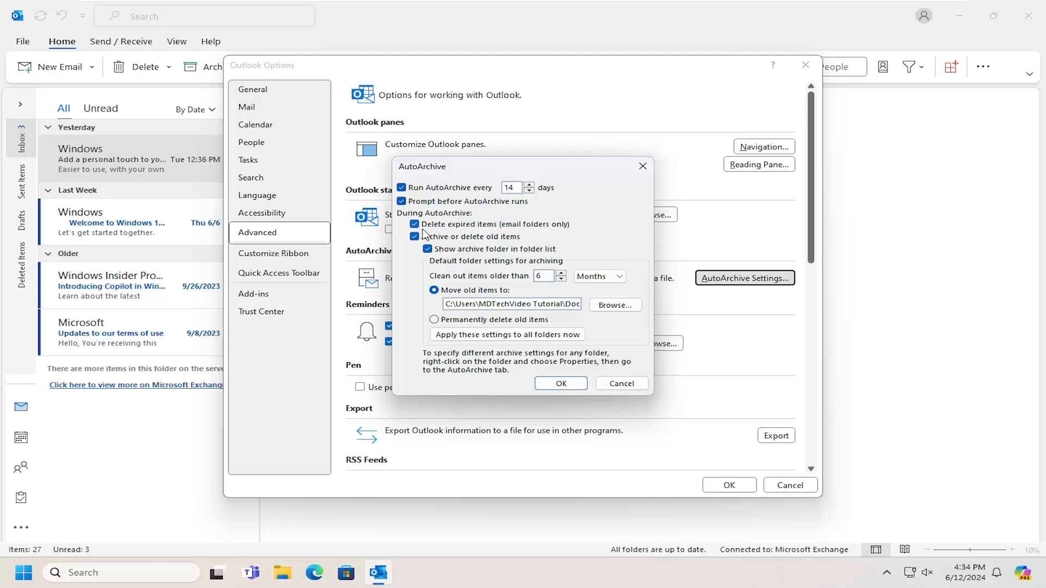
pyautogui.moveTo(473, 235)
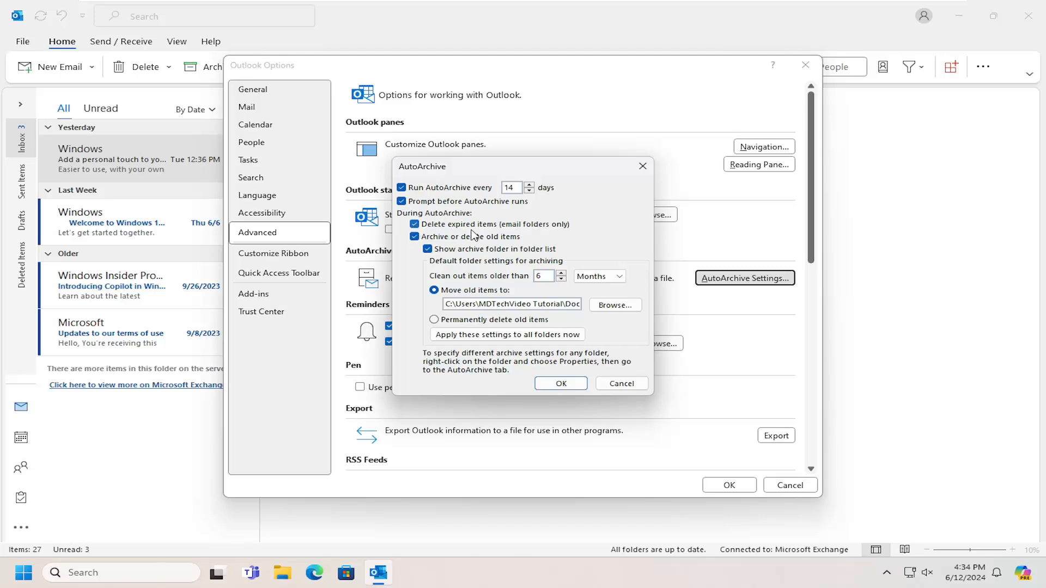
pyautogui.moveTo(486, 249)
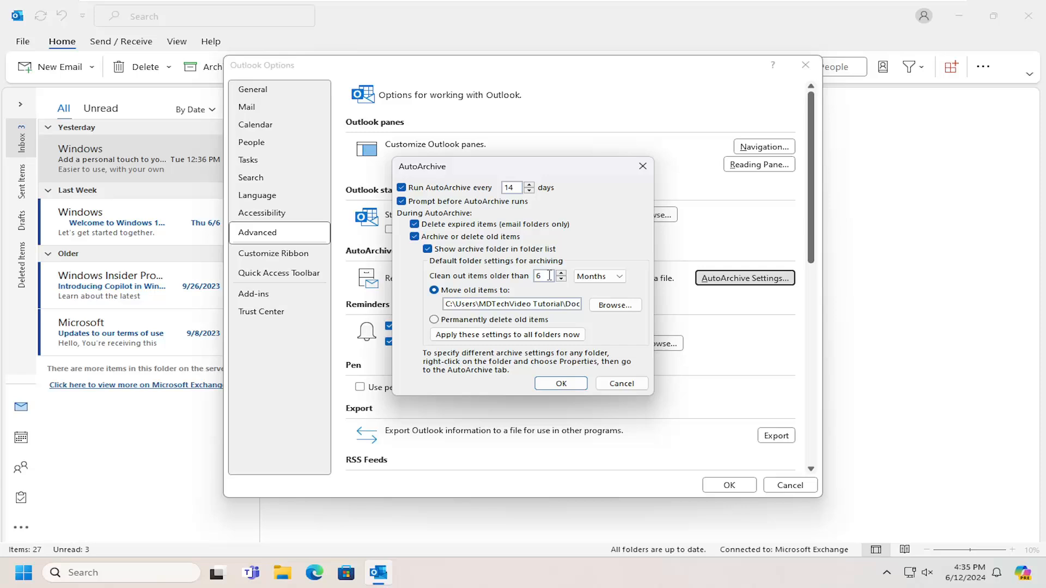
pyautogui.click(596, 277)
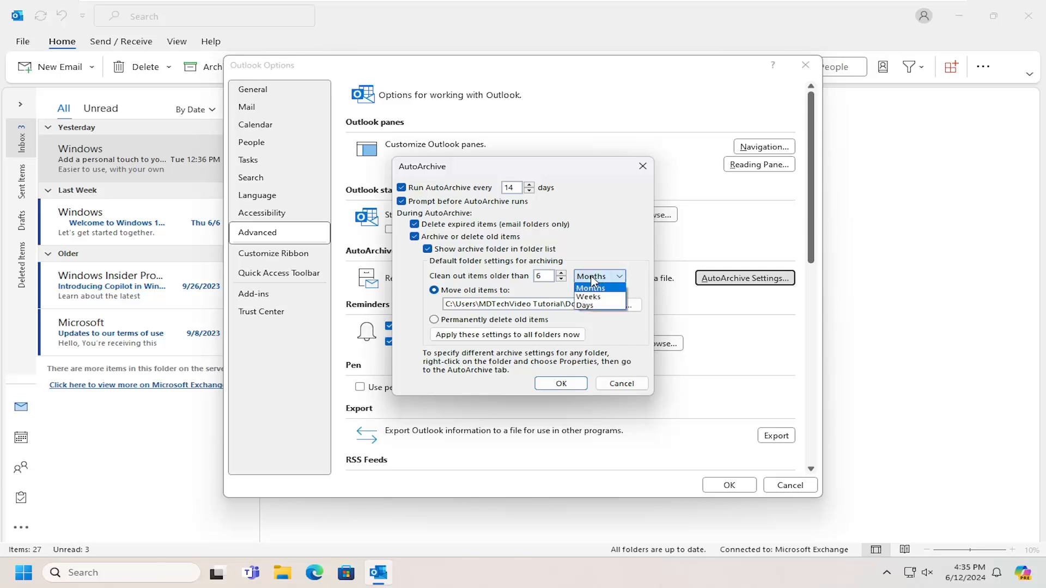
pyautogui.click(589, 276)
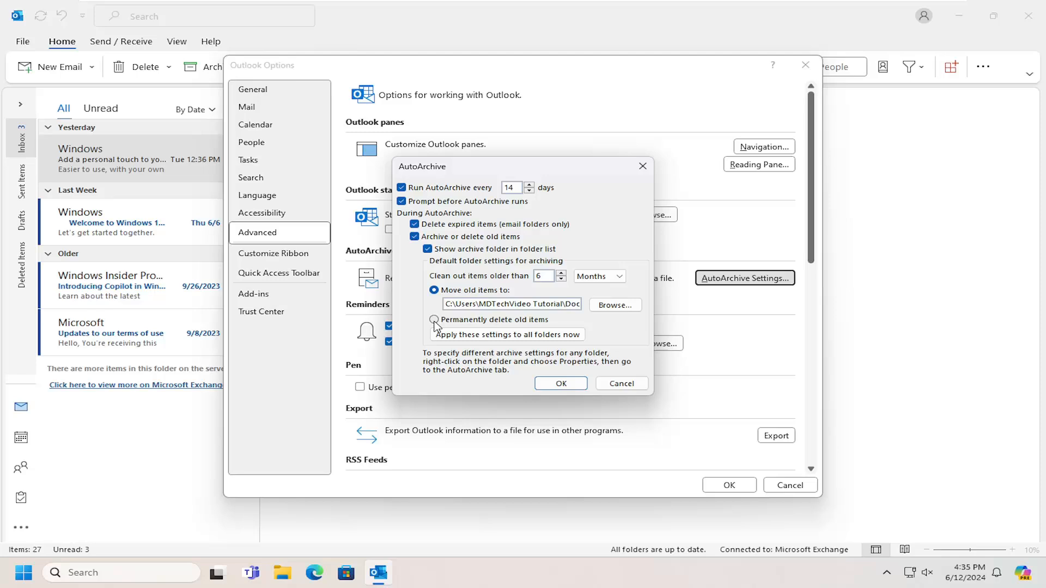
pyautogui.click(434, 290)
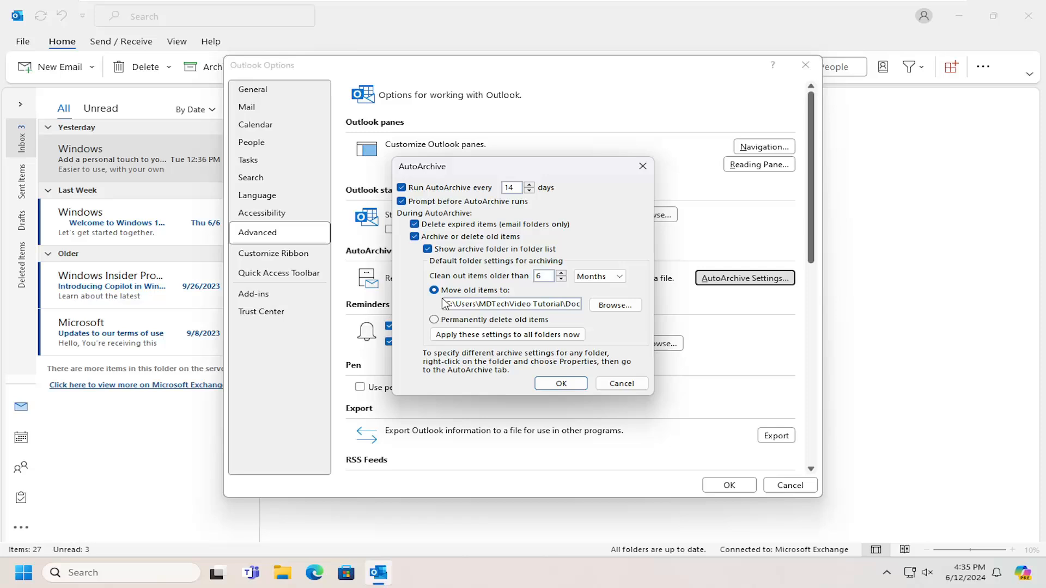
pyautogui.moveTo(427, 301)
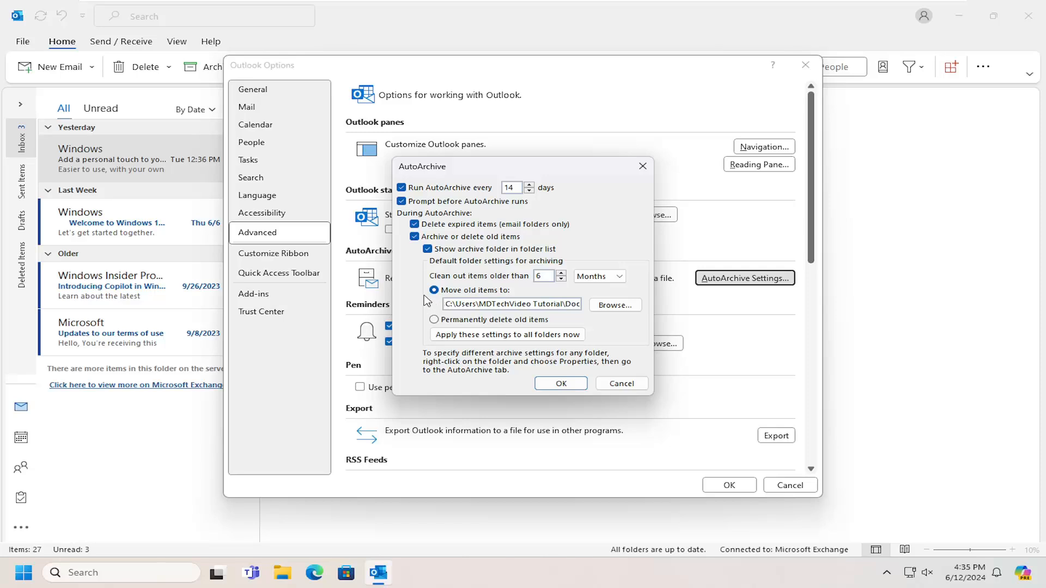
# Step: Keep old items moving to the archive file and confirm the AutoArchive settings
pyautogui.click(433, 291)
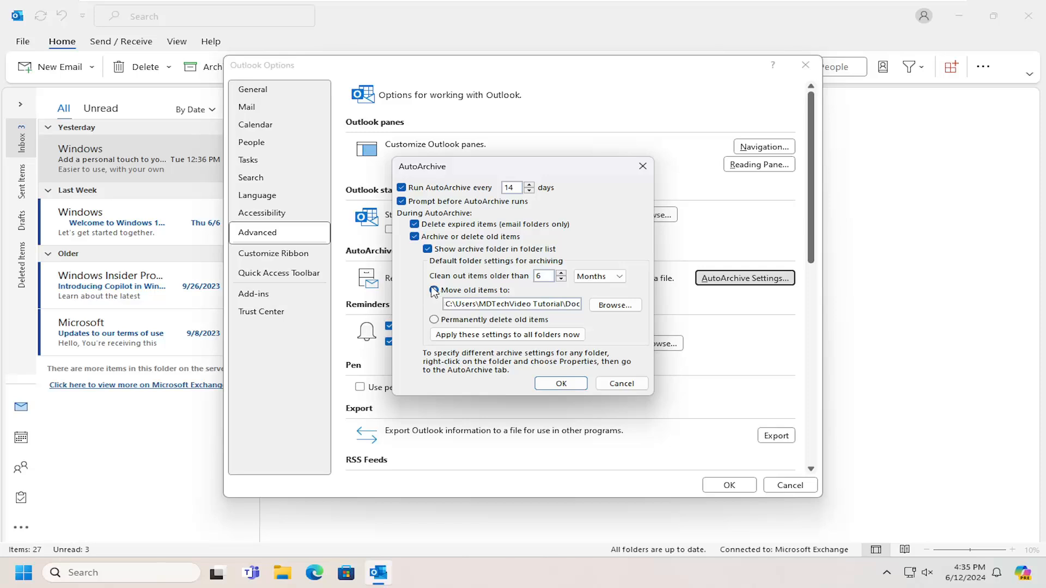
pyautogui.click(434, 289)
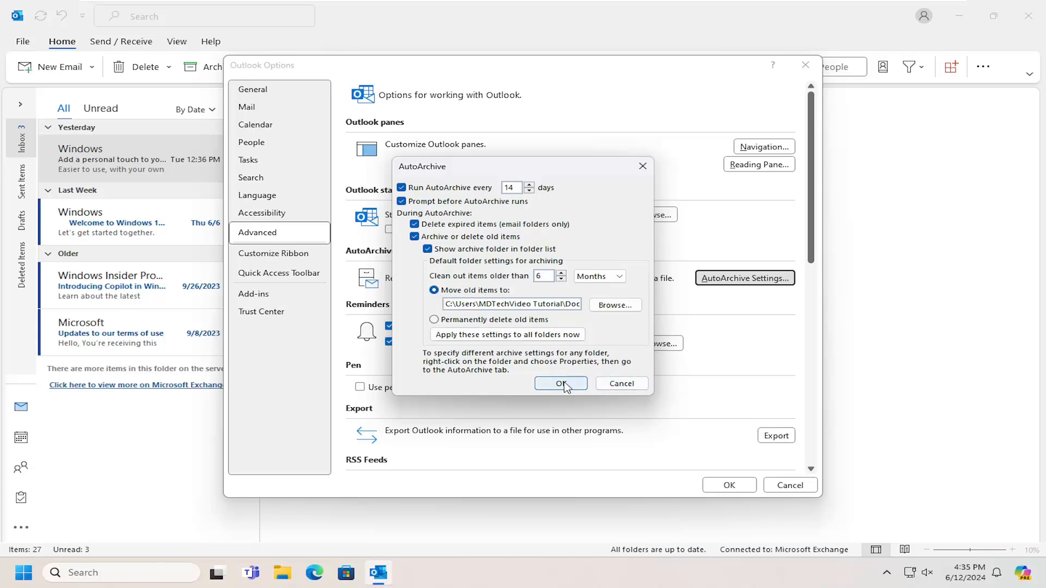
pyautogui.click(556, 383)
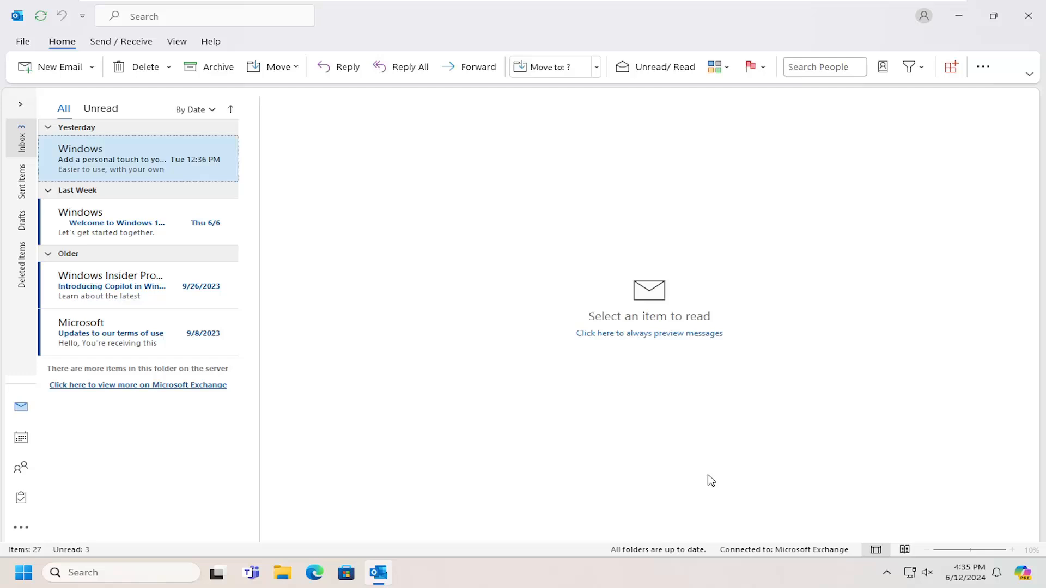